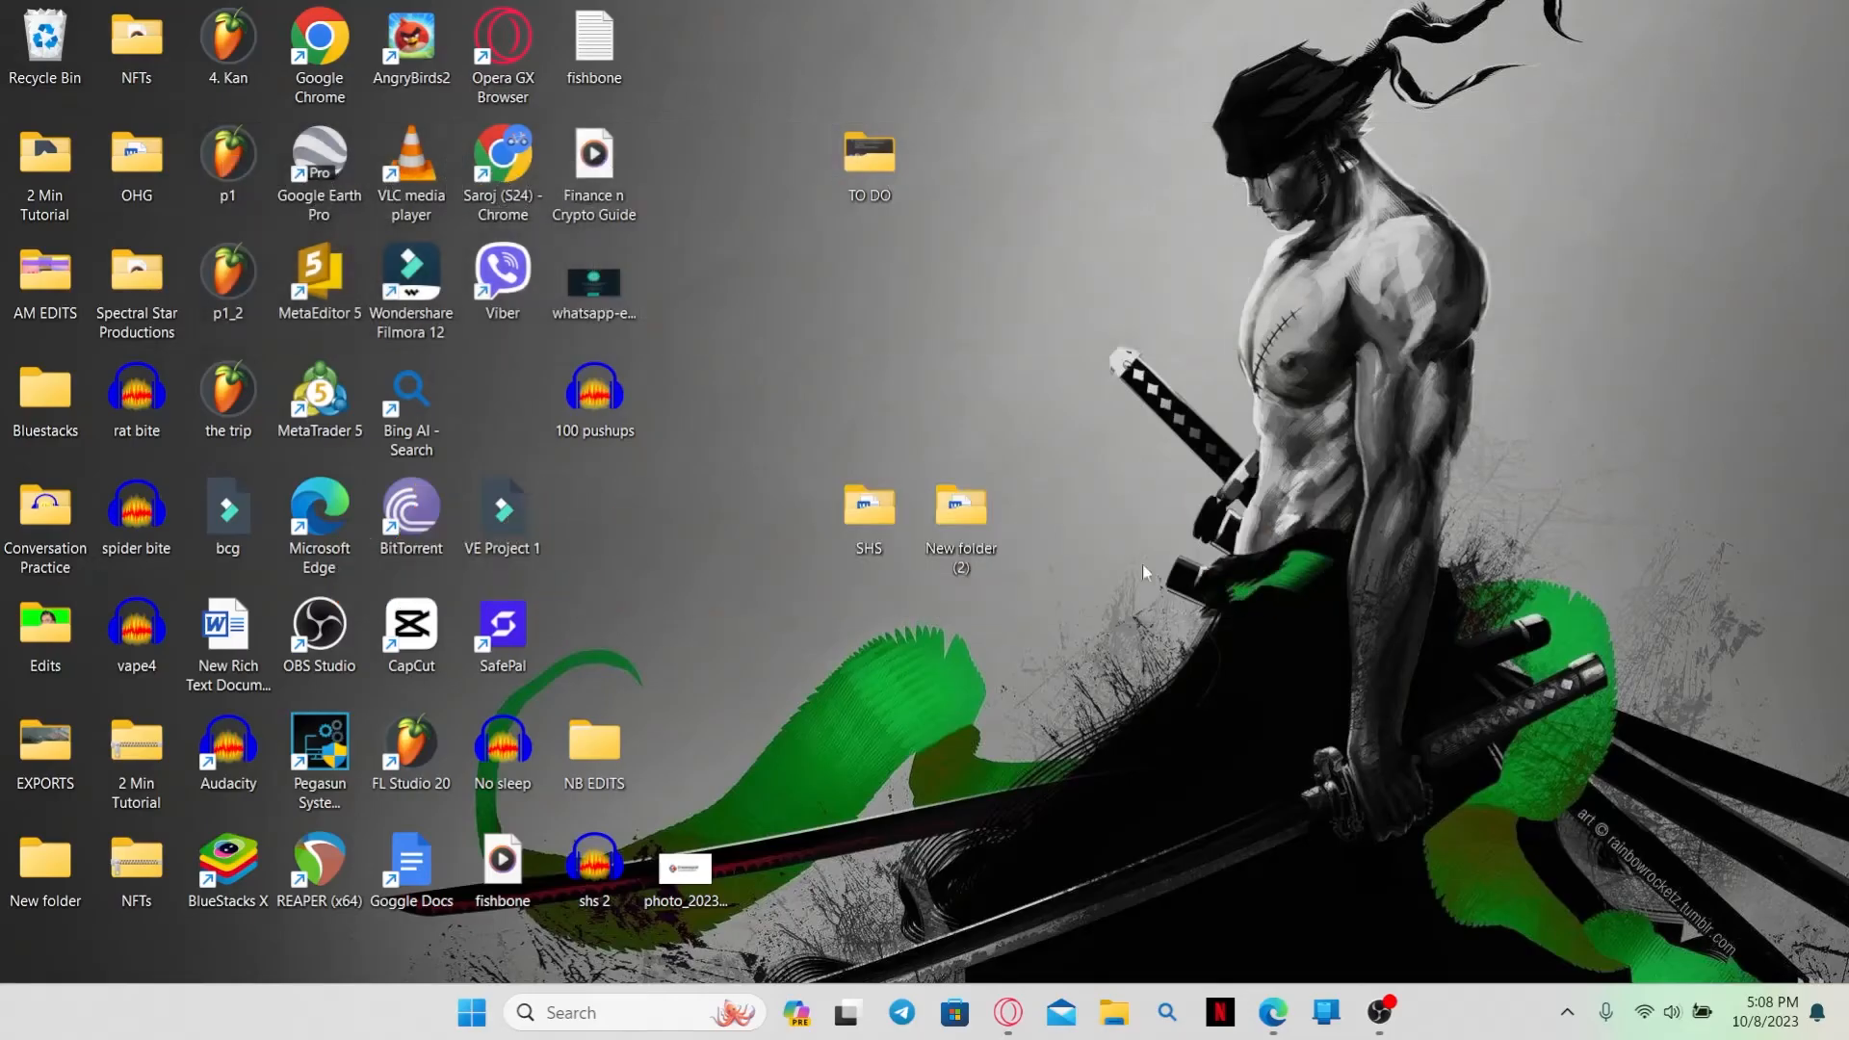
# Launch MetaTrader 5 from the desktop shortcut and log in to the MetaQuotes-Demo account.
pyautogui.click(318, 399)
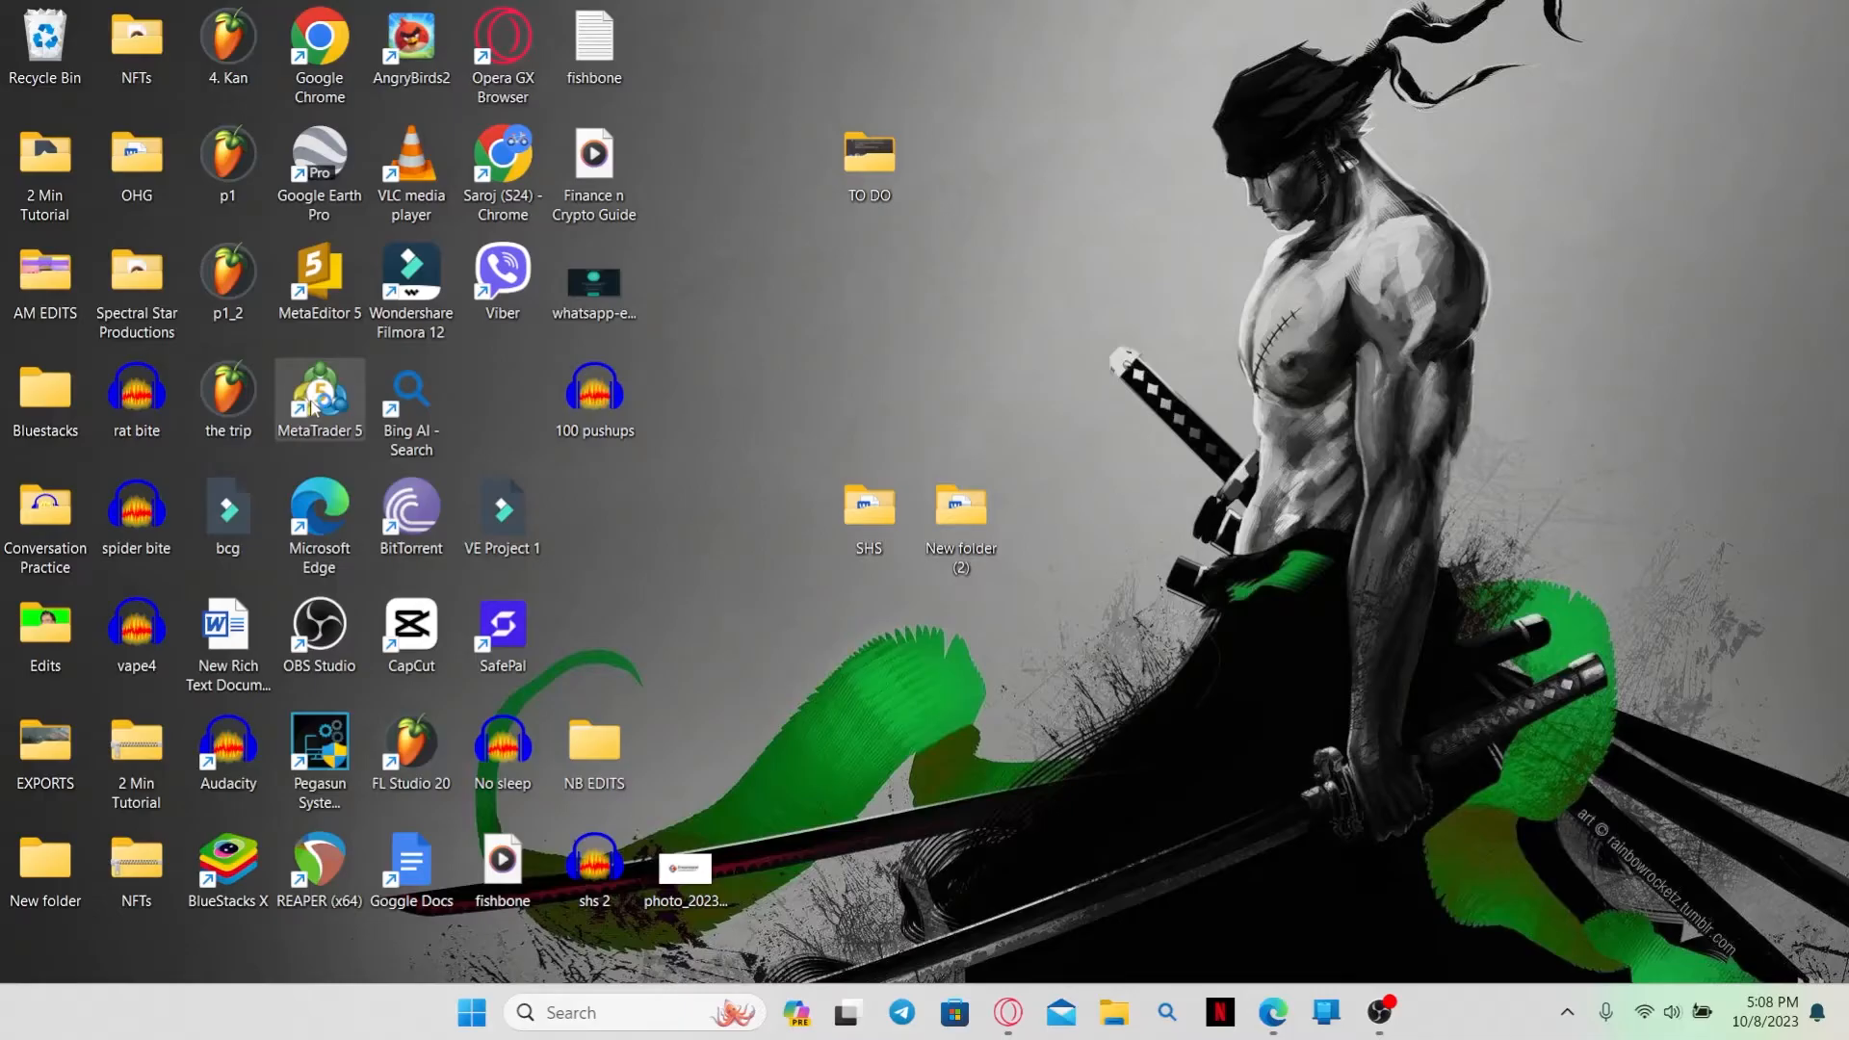
pyautogui.doubleClick(318, 401)
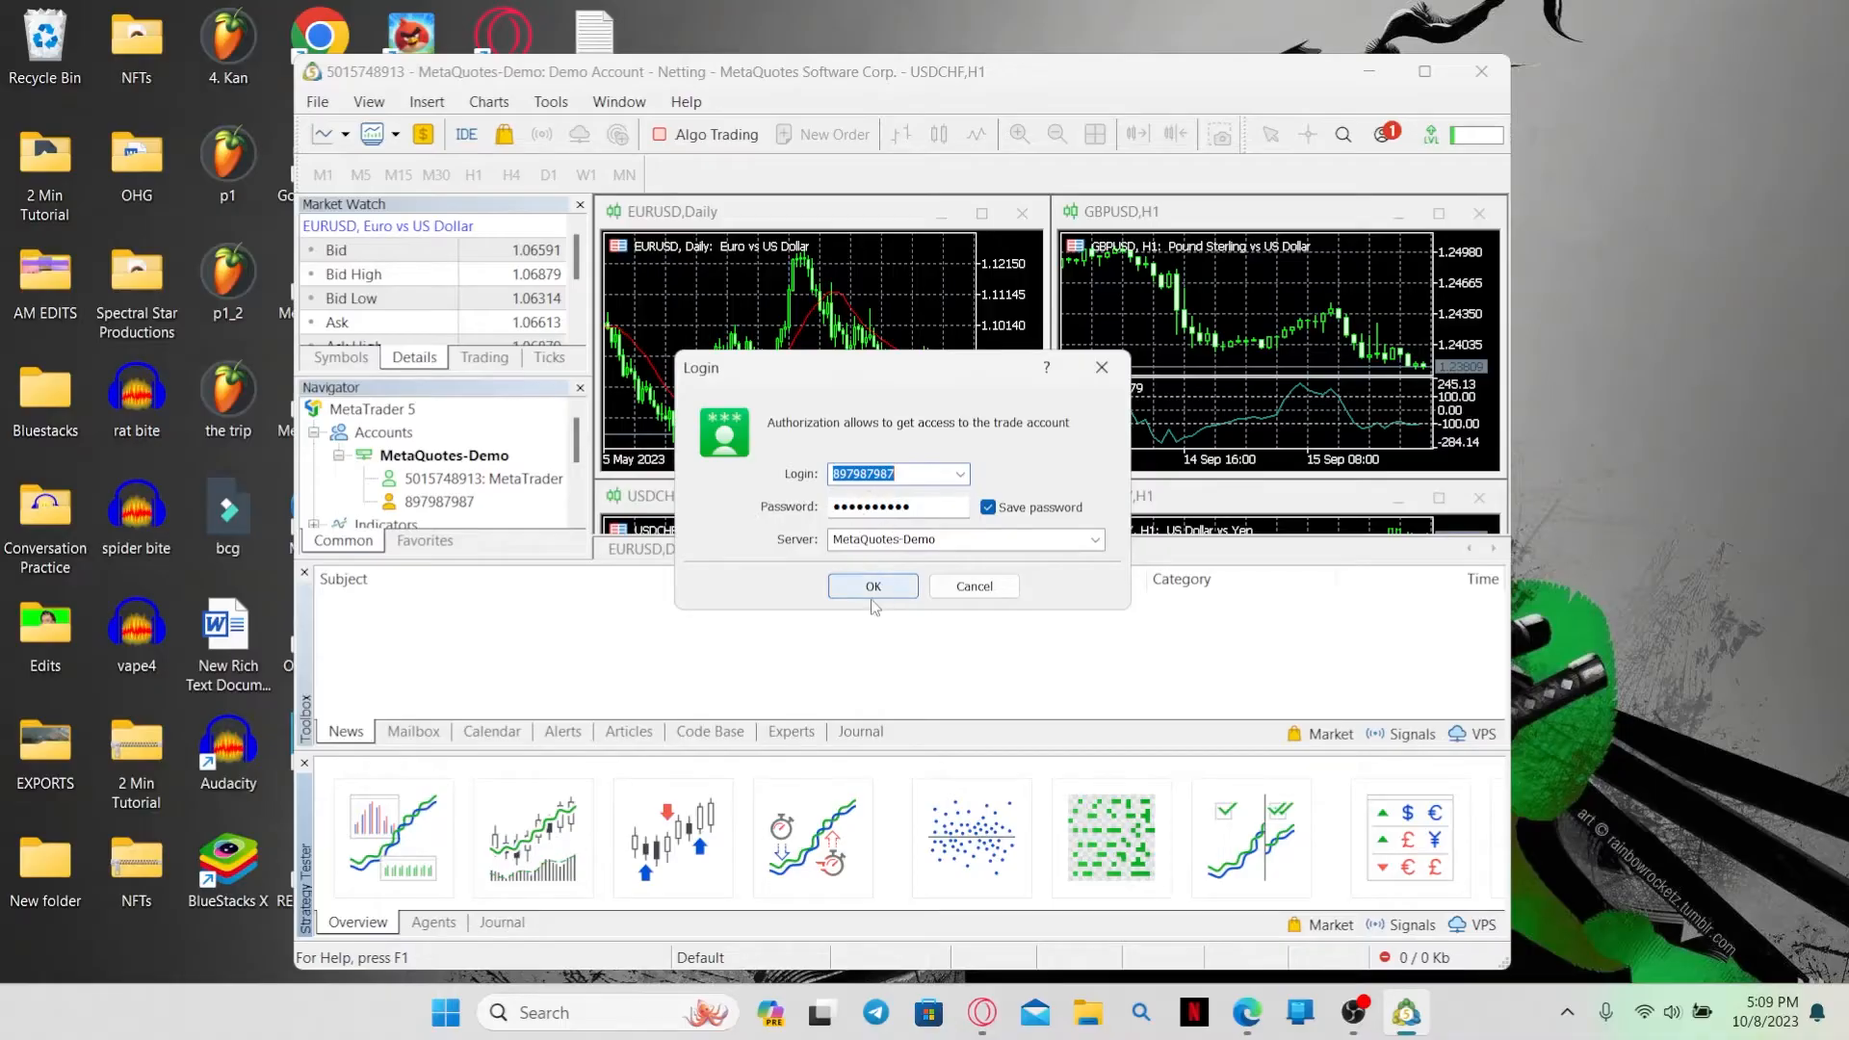
pyautogui.click(872, 585)
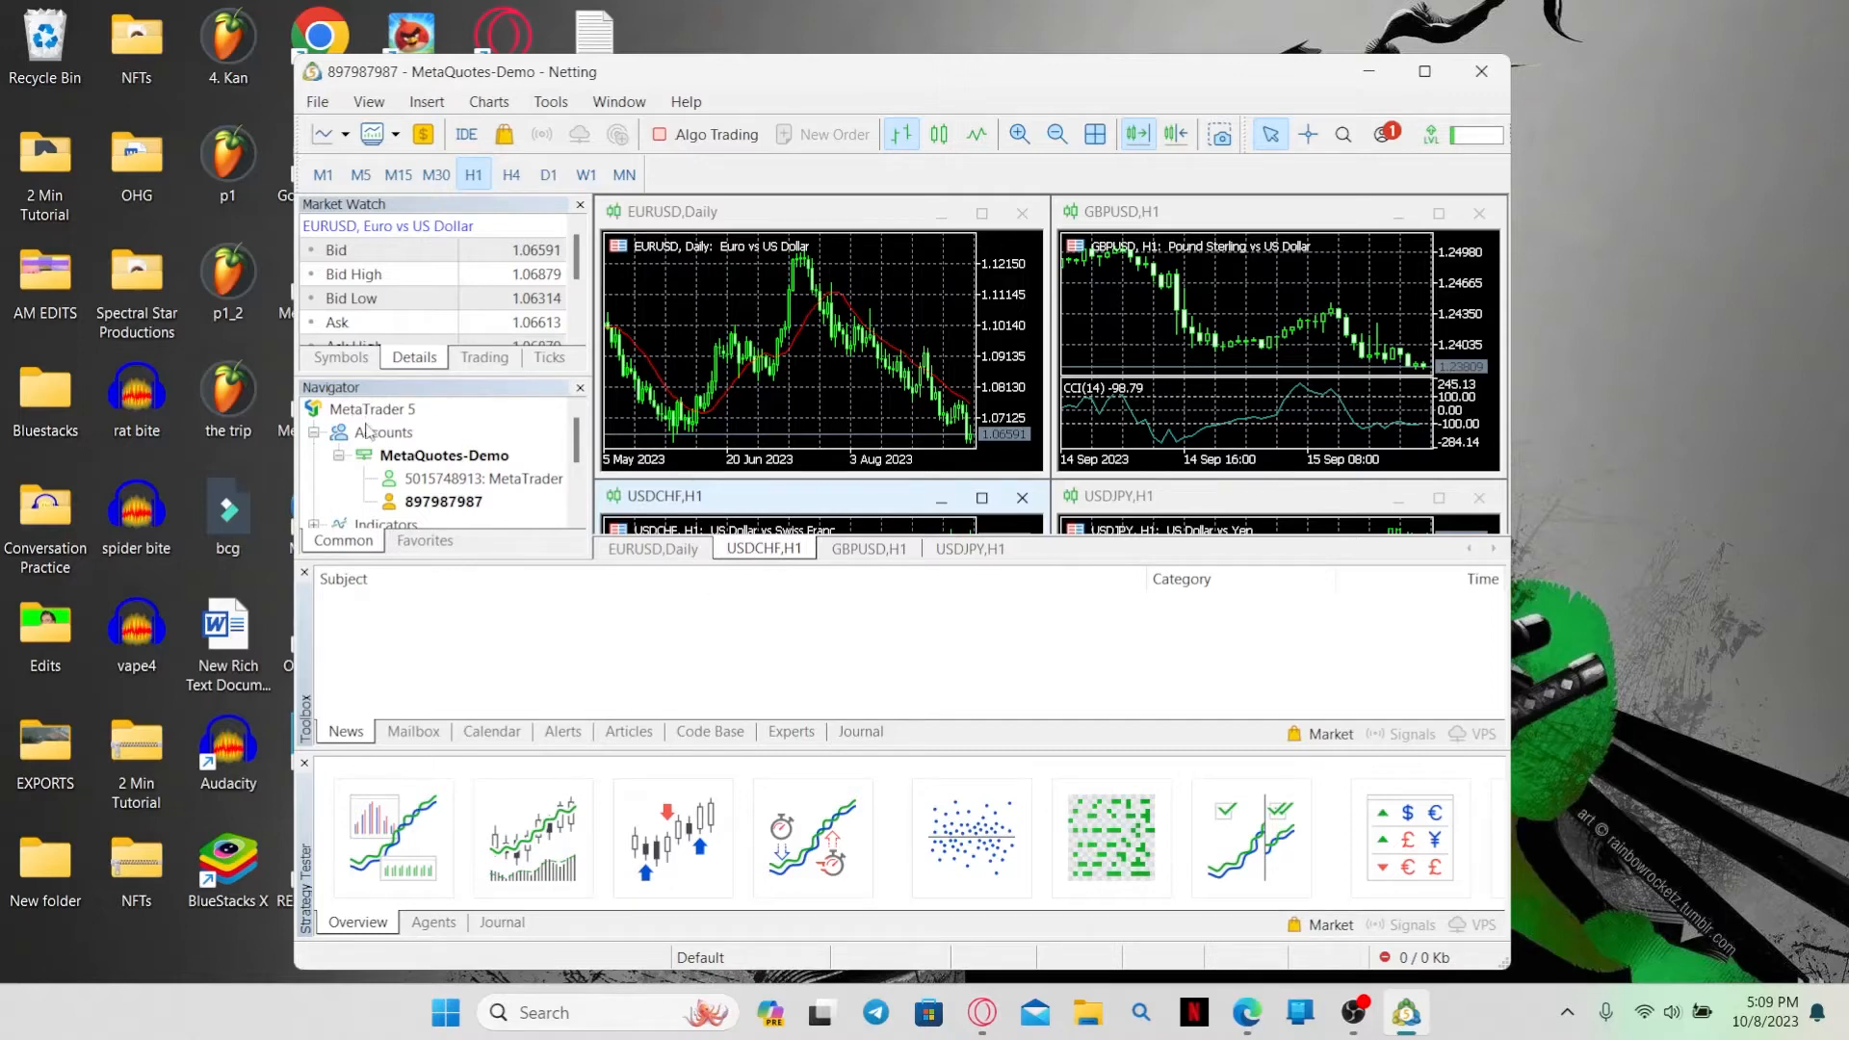
# Delete the logged-in demo account from the Navigator's Accounts section, confirming the removal.
pyautogui.click(384, 432)
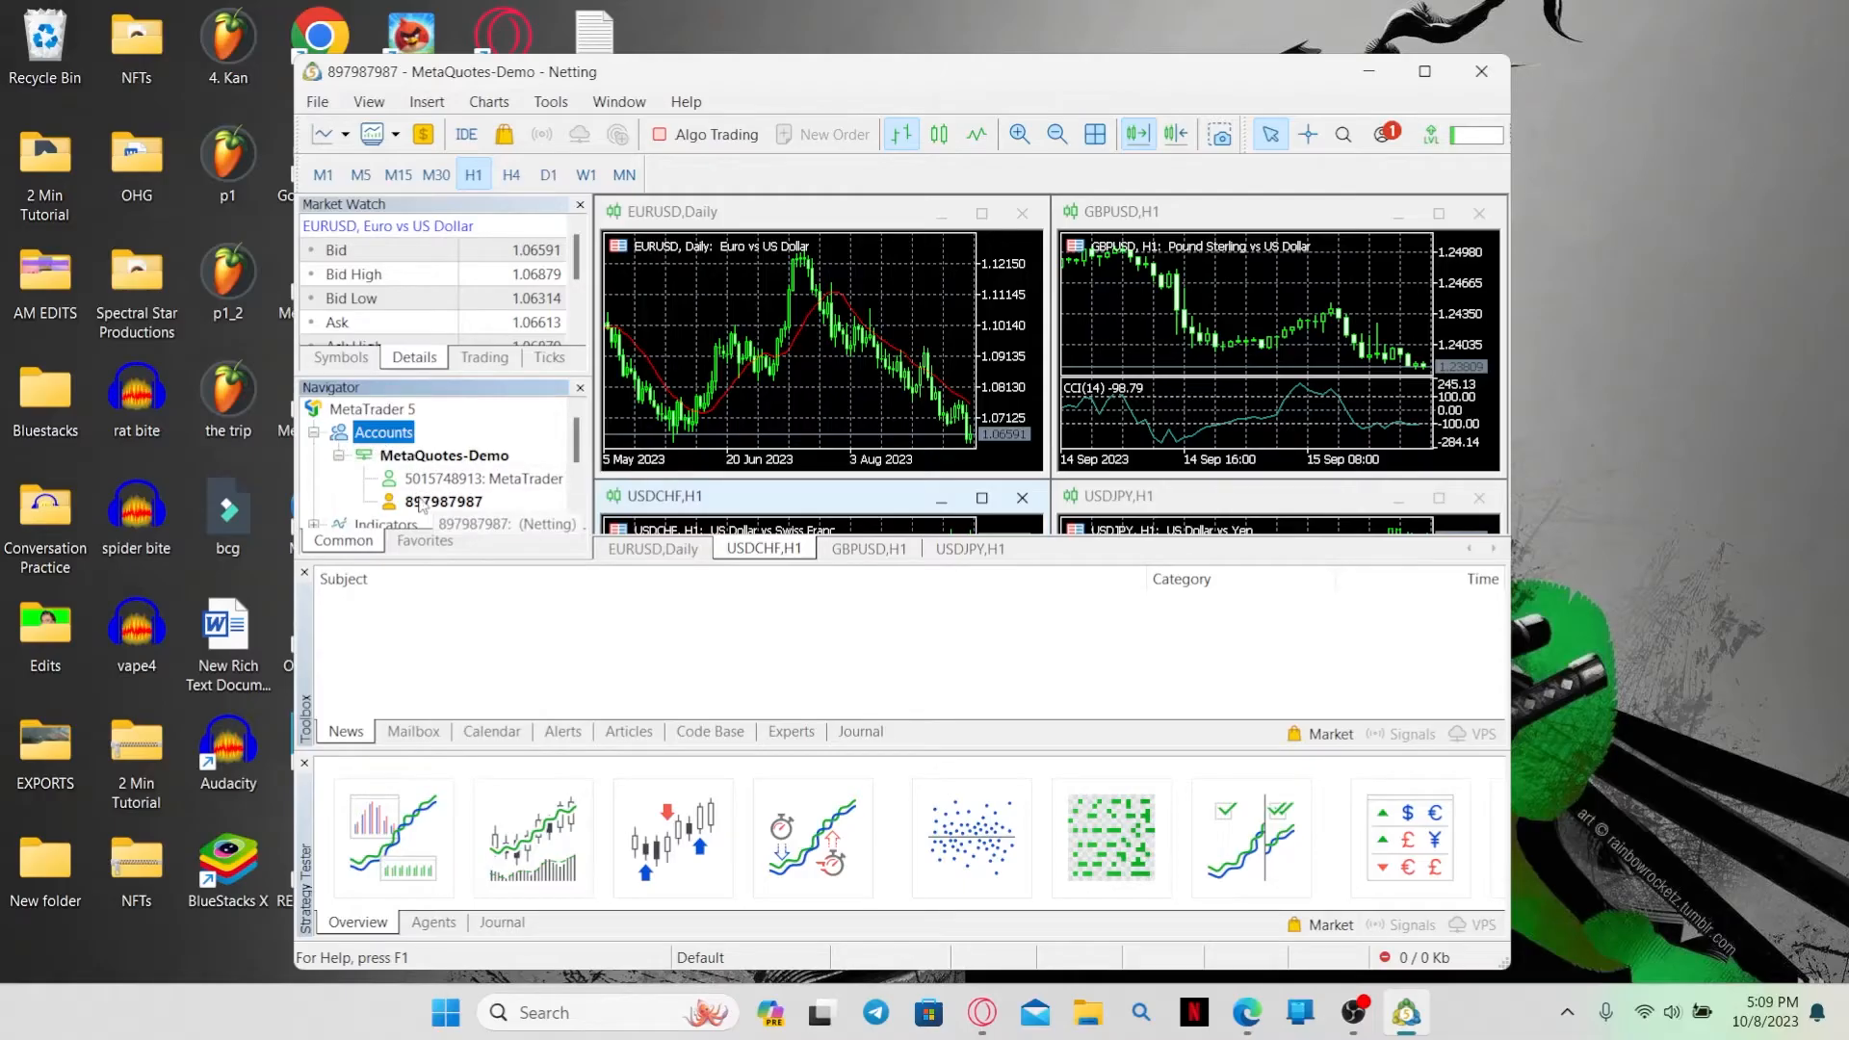
pyautogui.rightClick(443, 500)
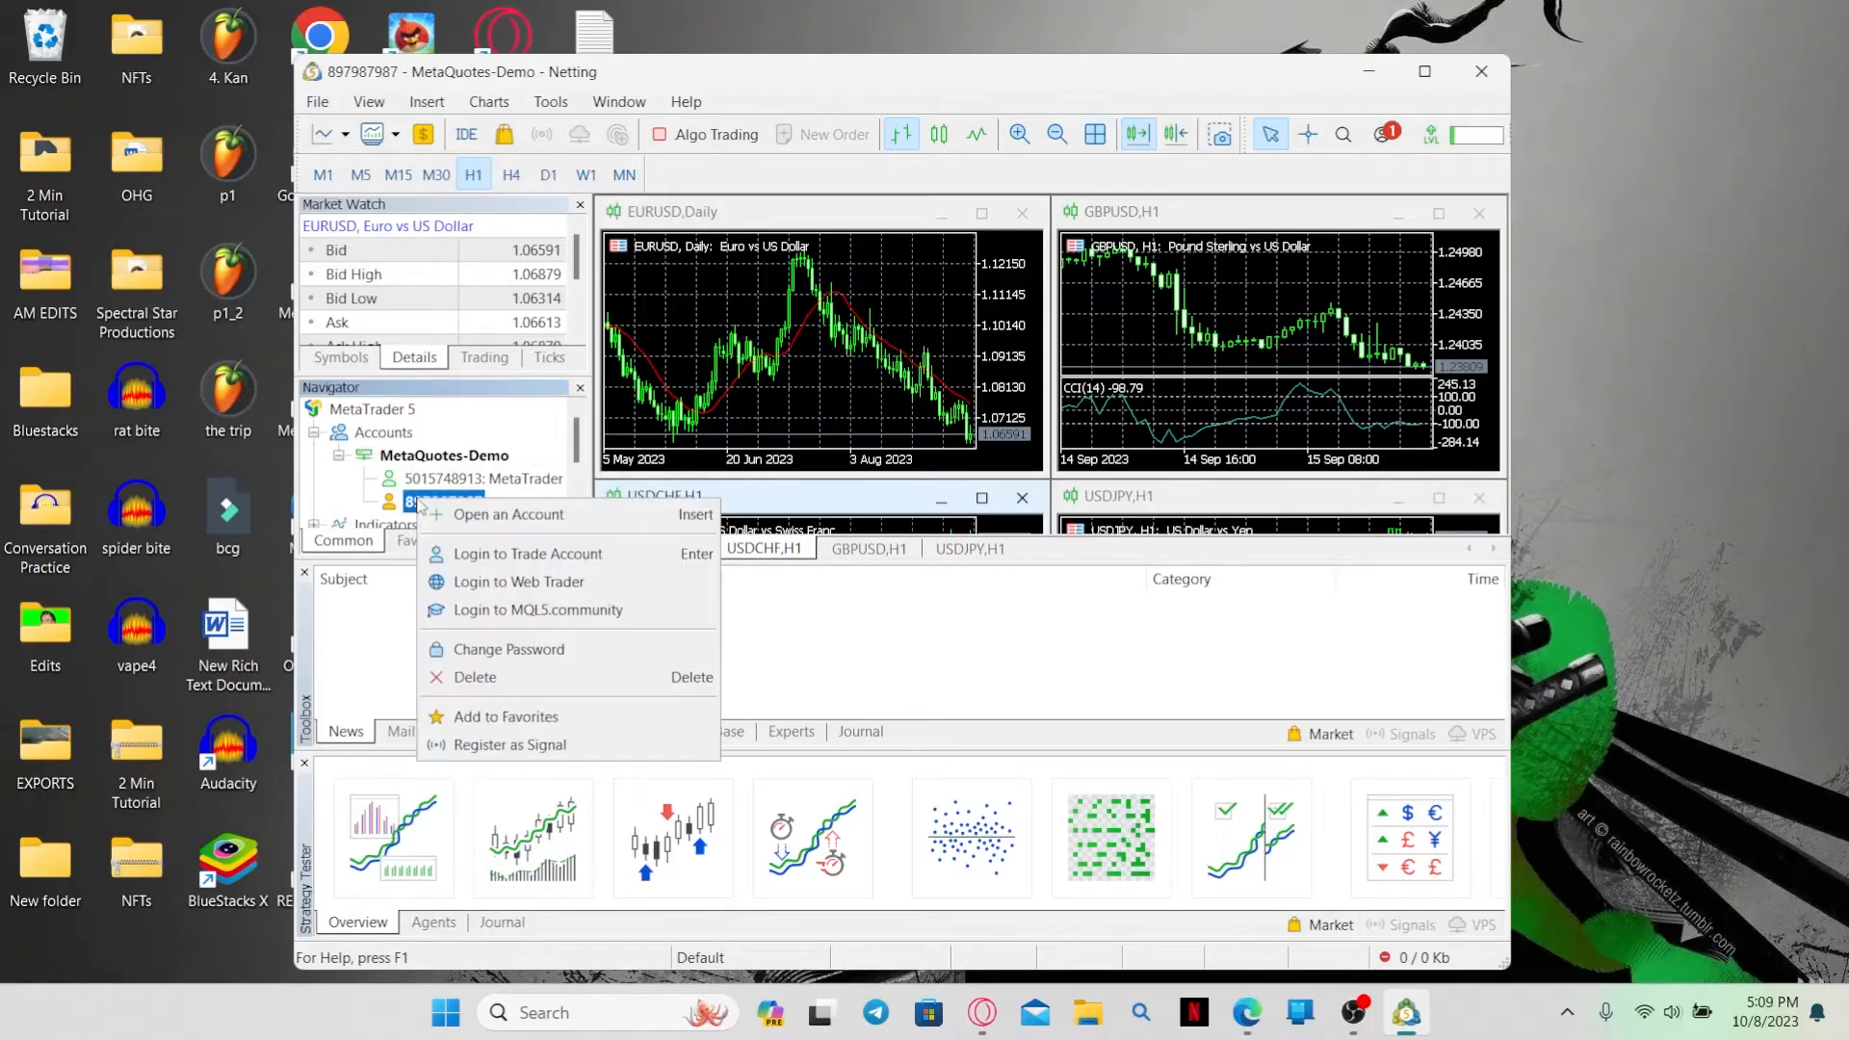
pyautogui.moveTo(519, 581)
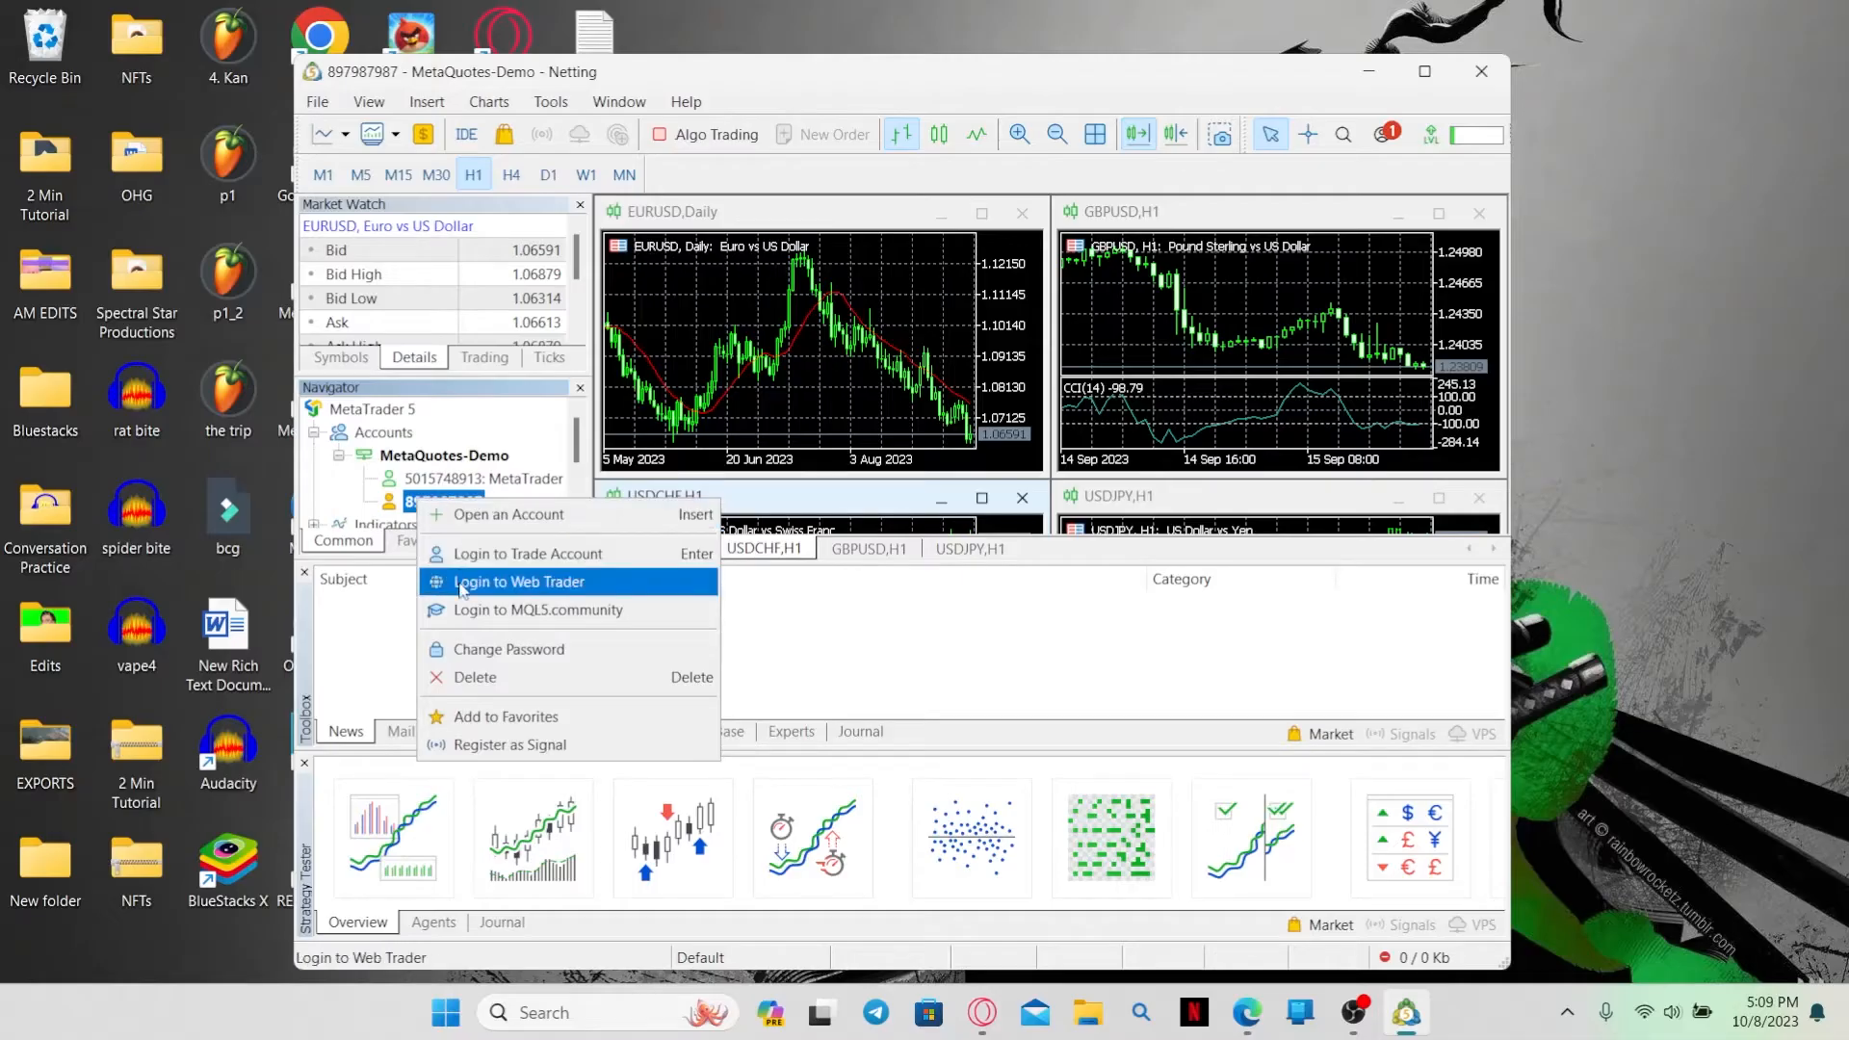
pyautogui.moveTo(507, 676)
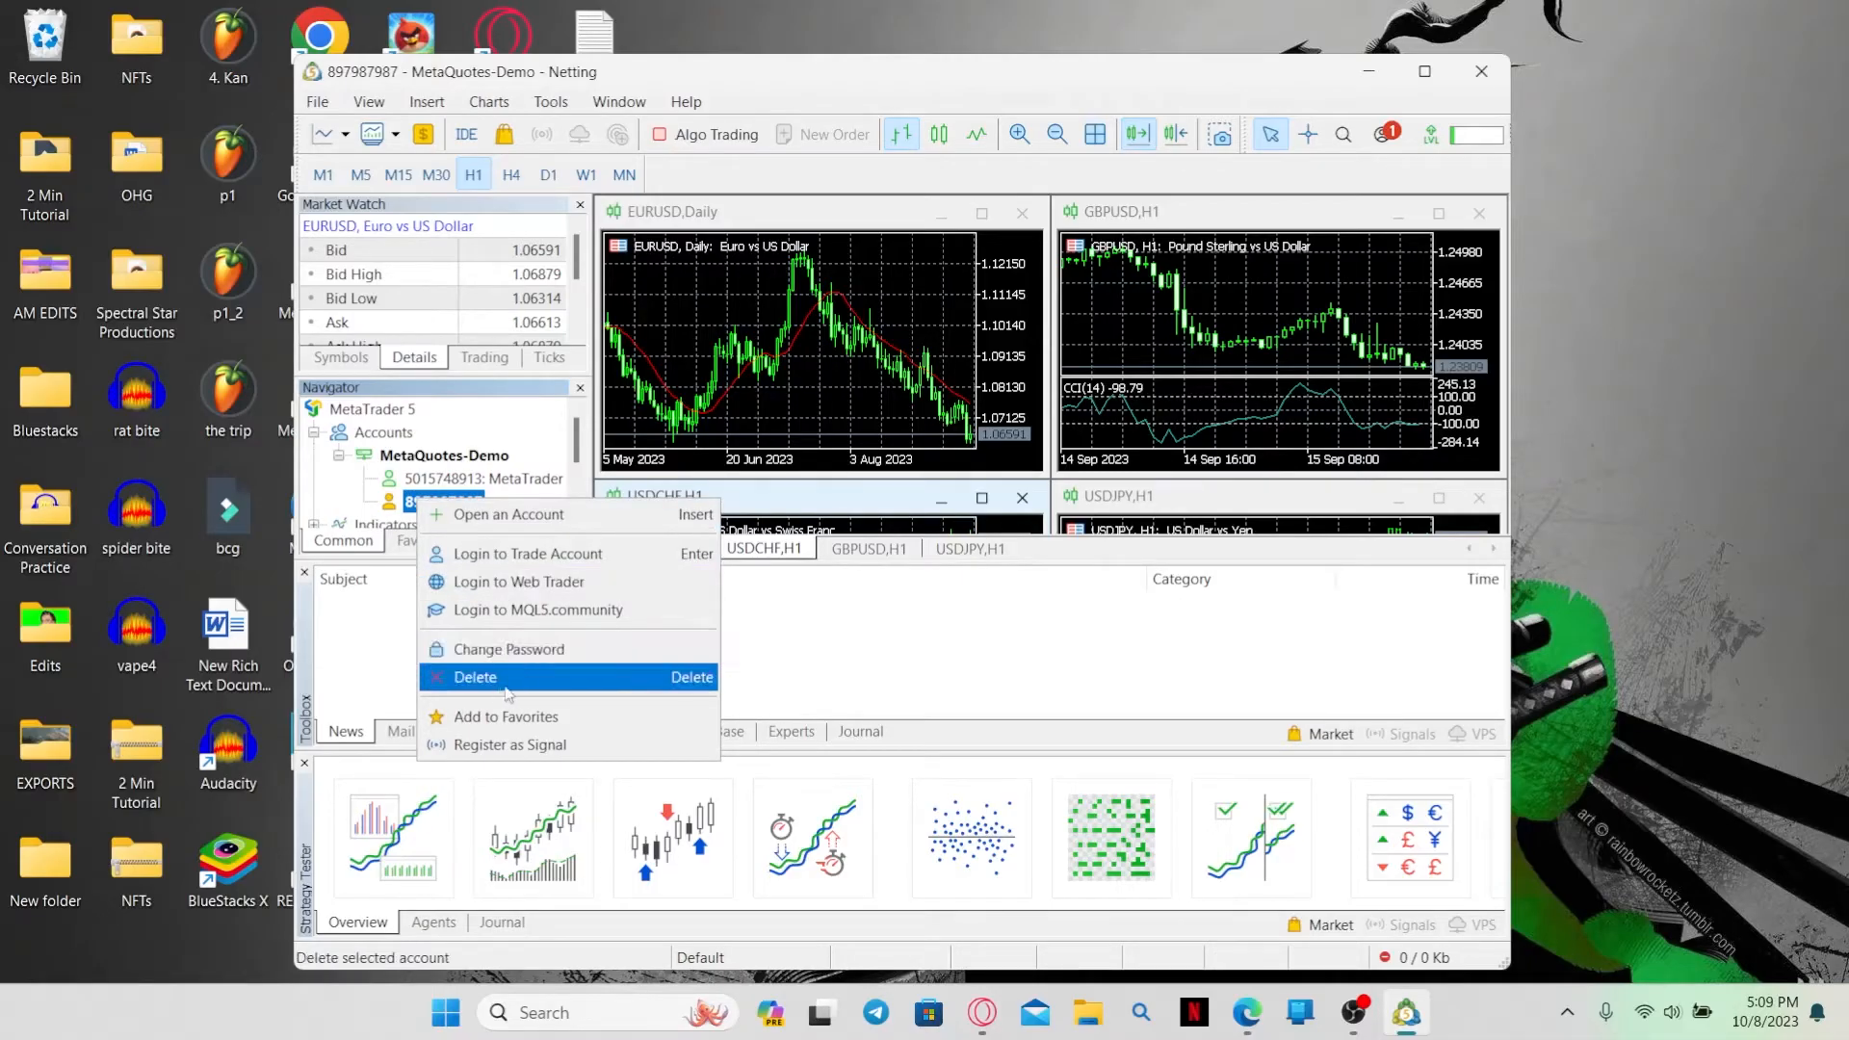
pyautogui.click(475, 676)
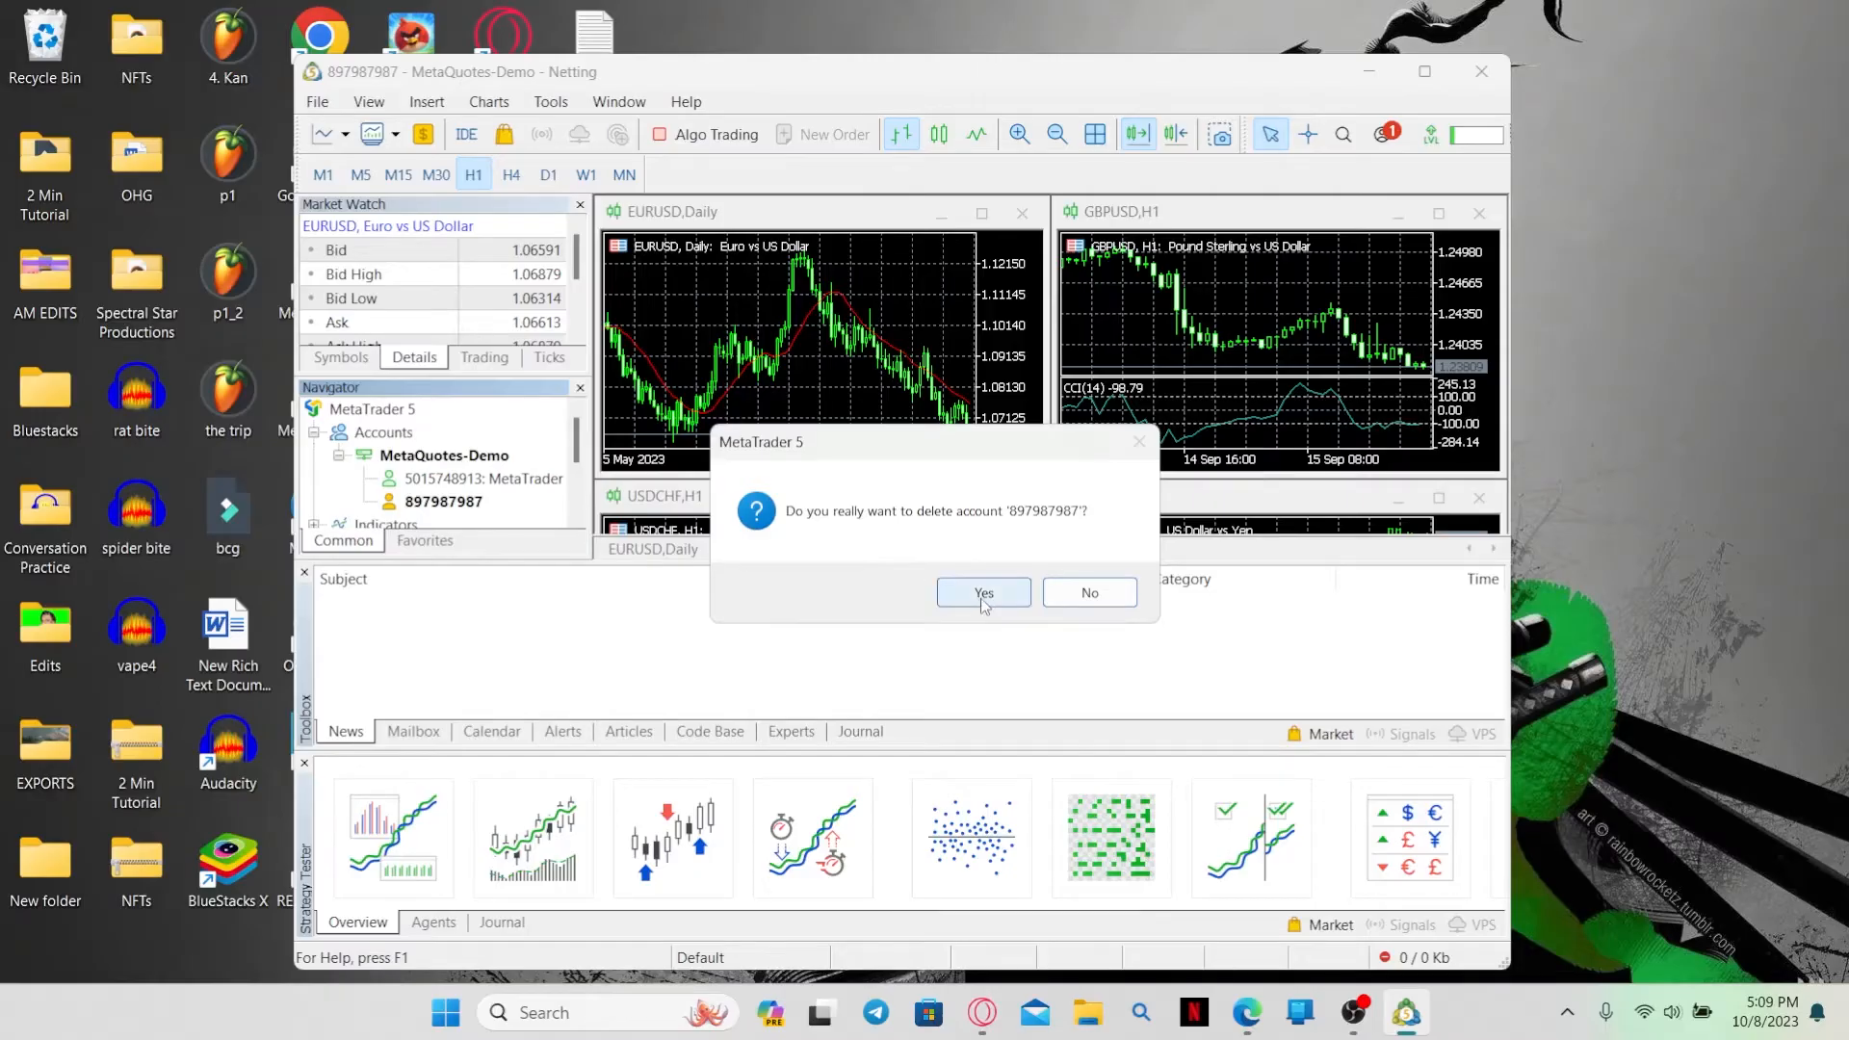
pyautogui.click(983, 592)
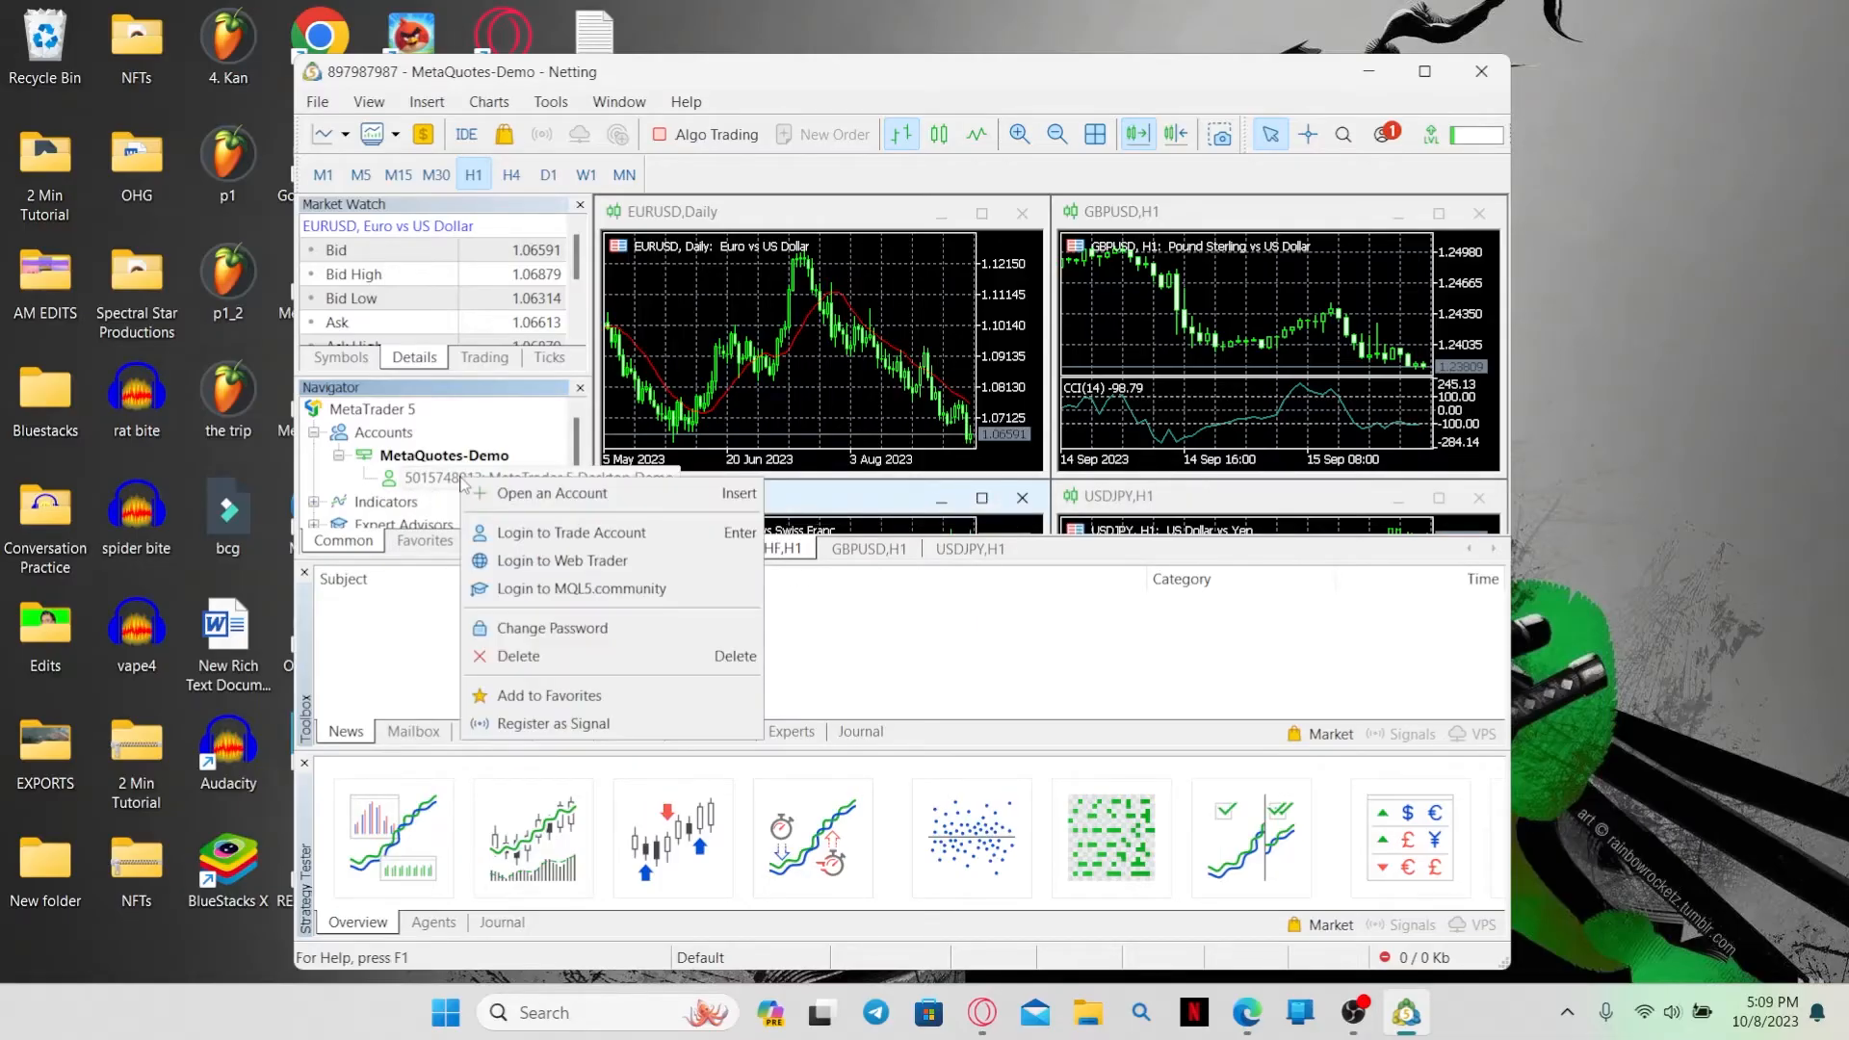
# Delete the remaining demo account so the Accounts section is left empty.
pyautogui.click(516, 657)
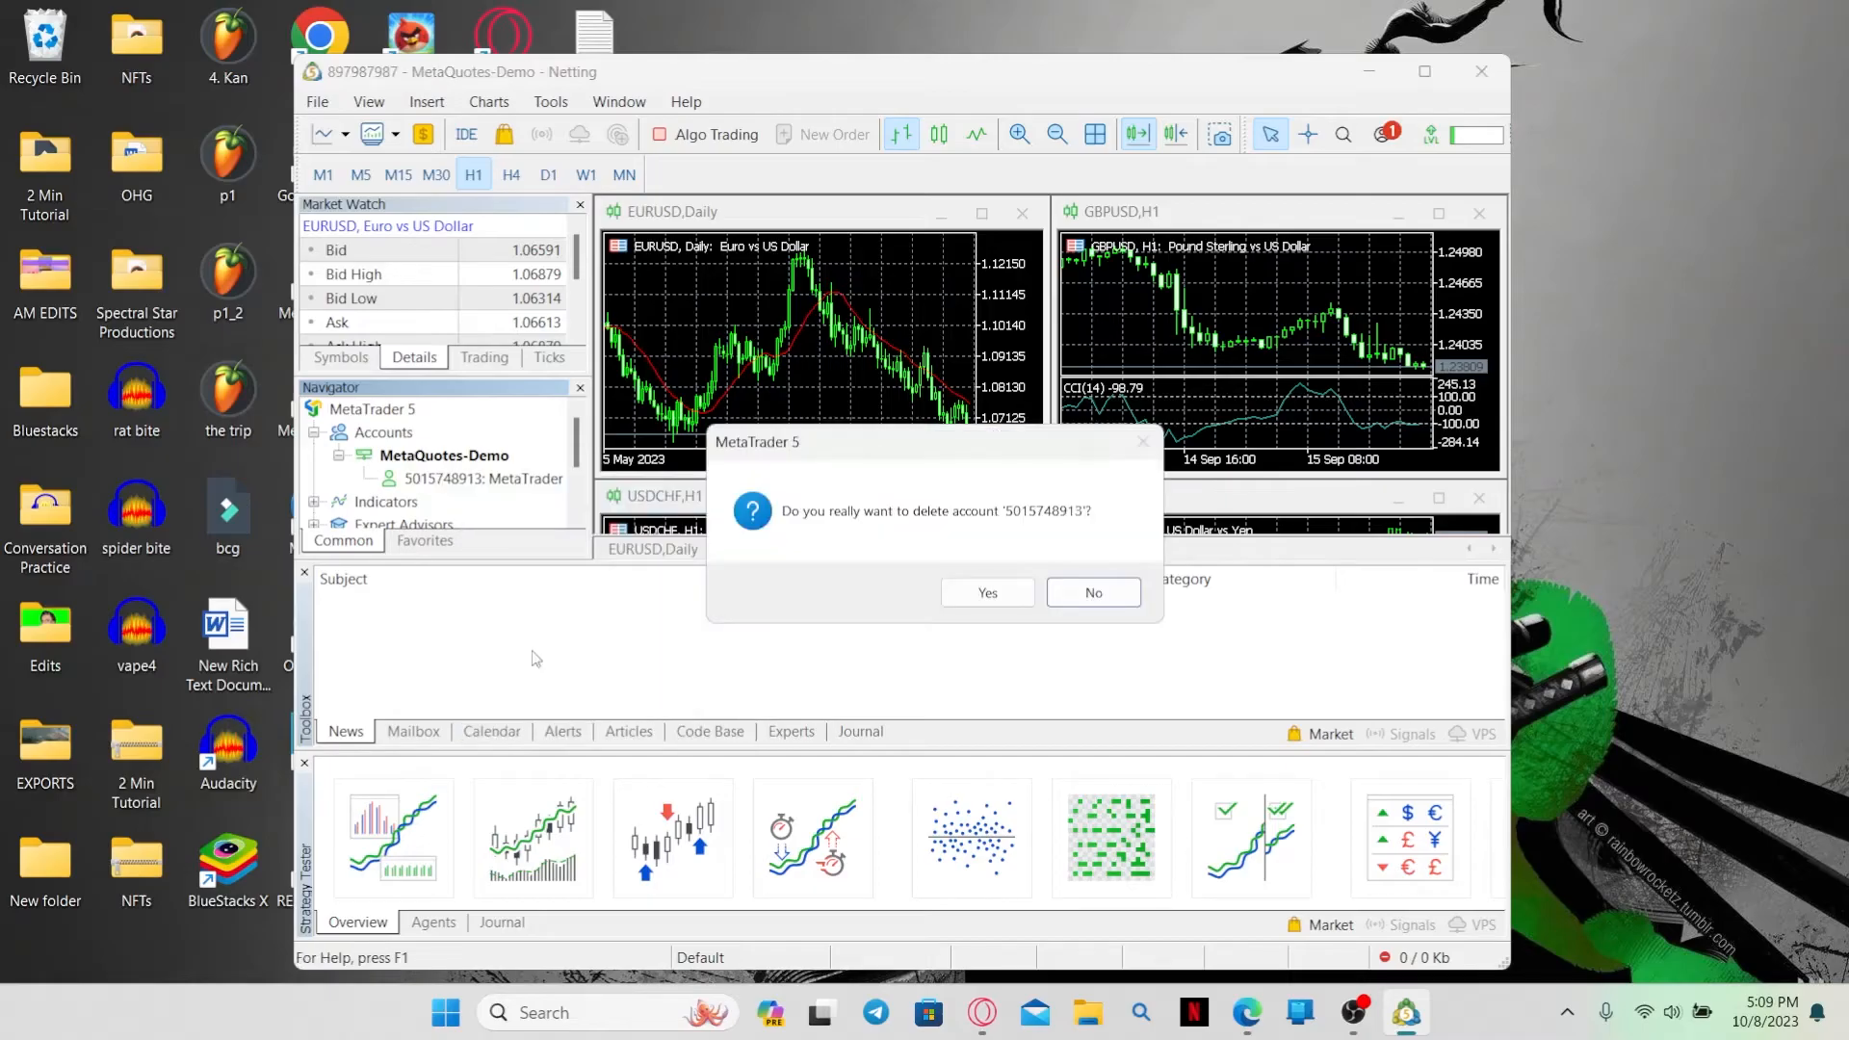
pyautogui.click(986, 591)
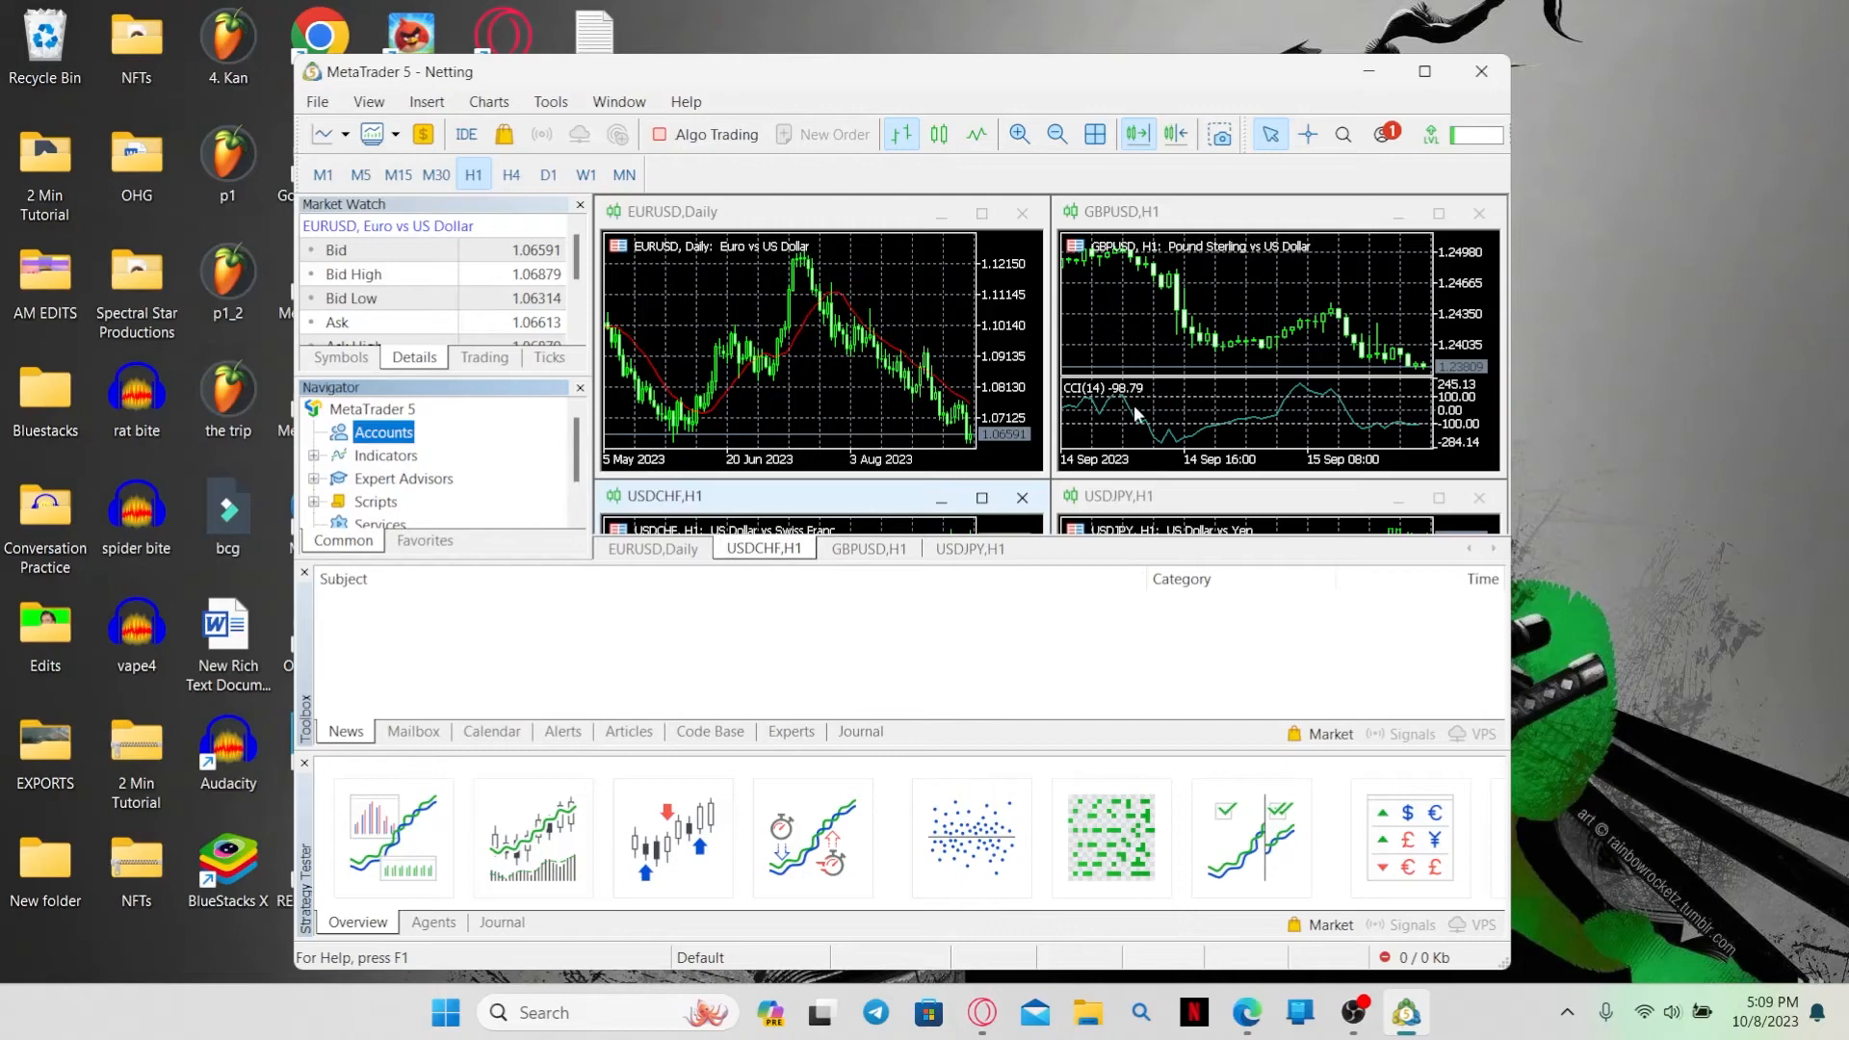
pyautogui.moveTo(1139, 413)
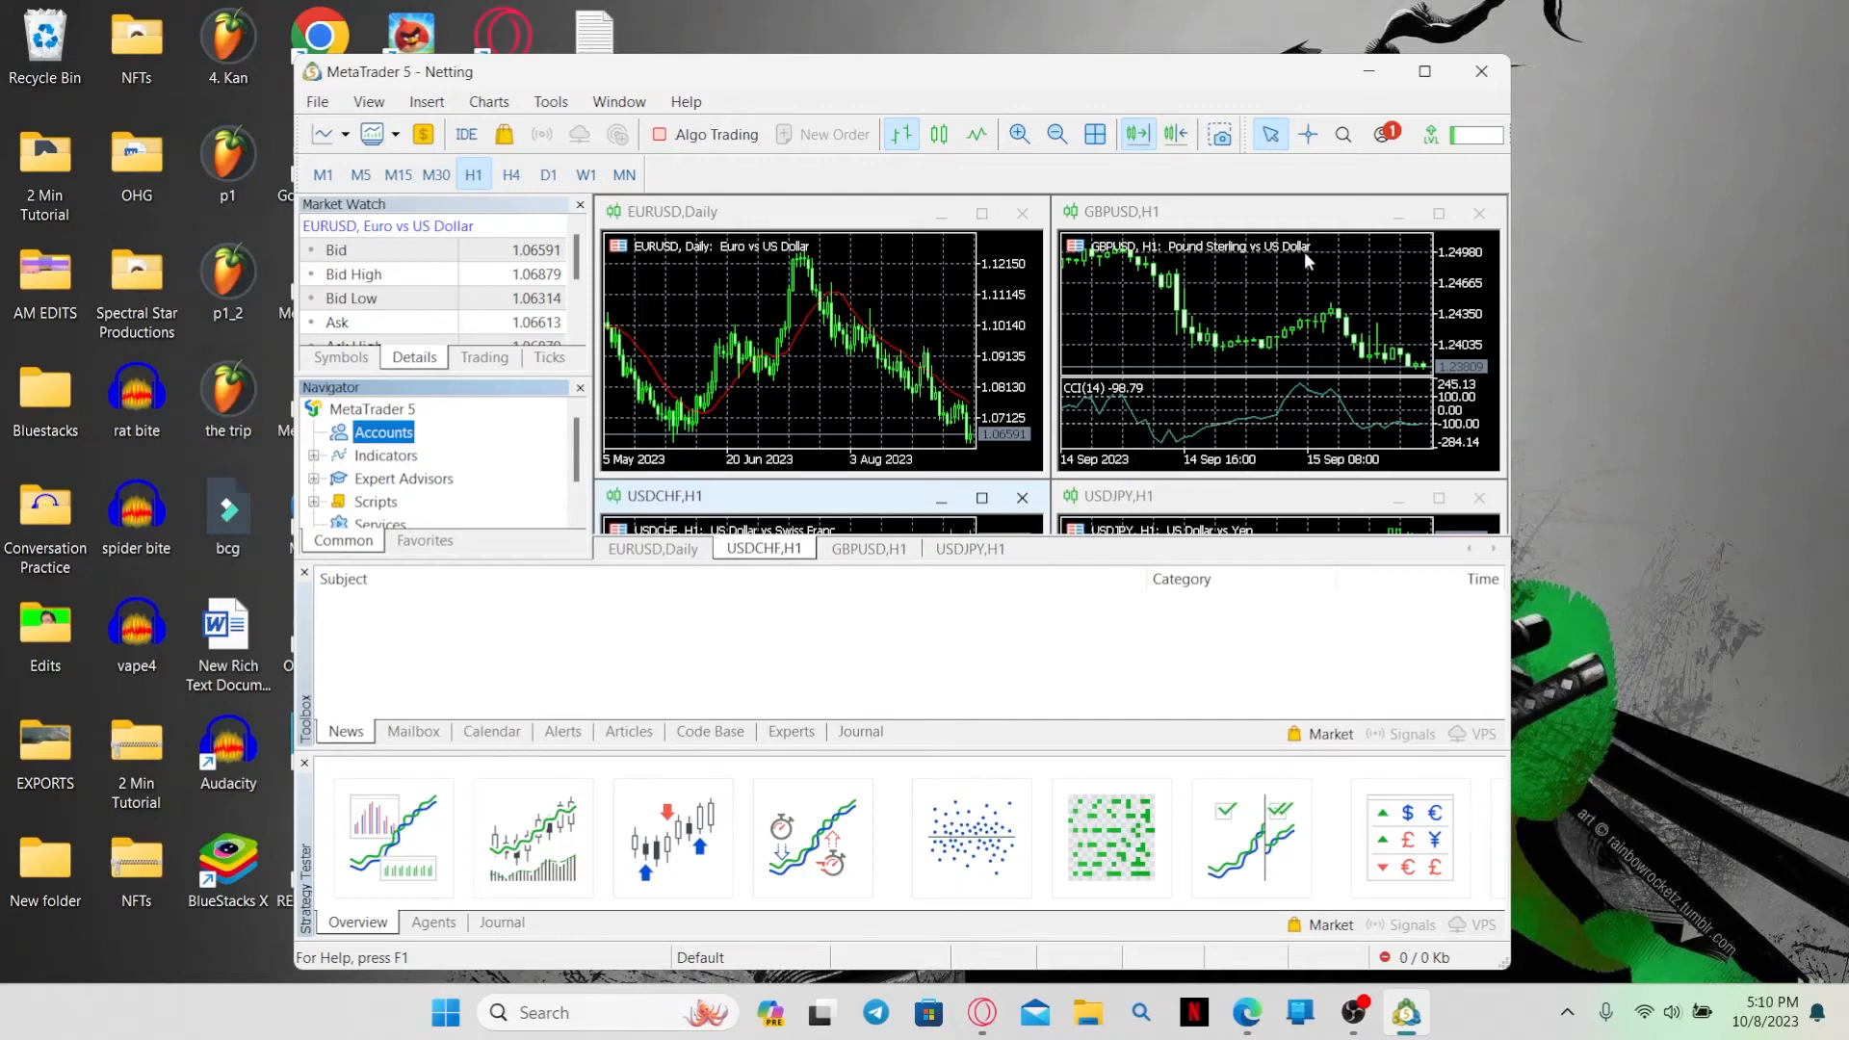
pyautogui.moveTo(1481, 71)
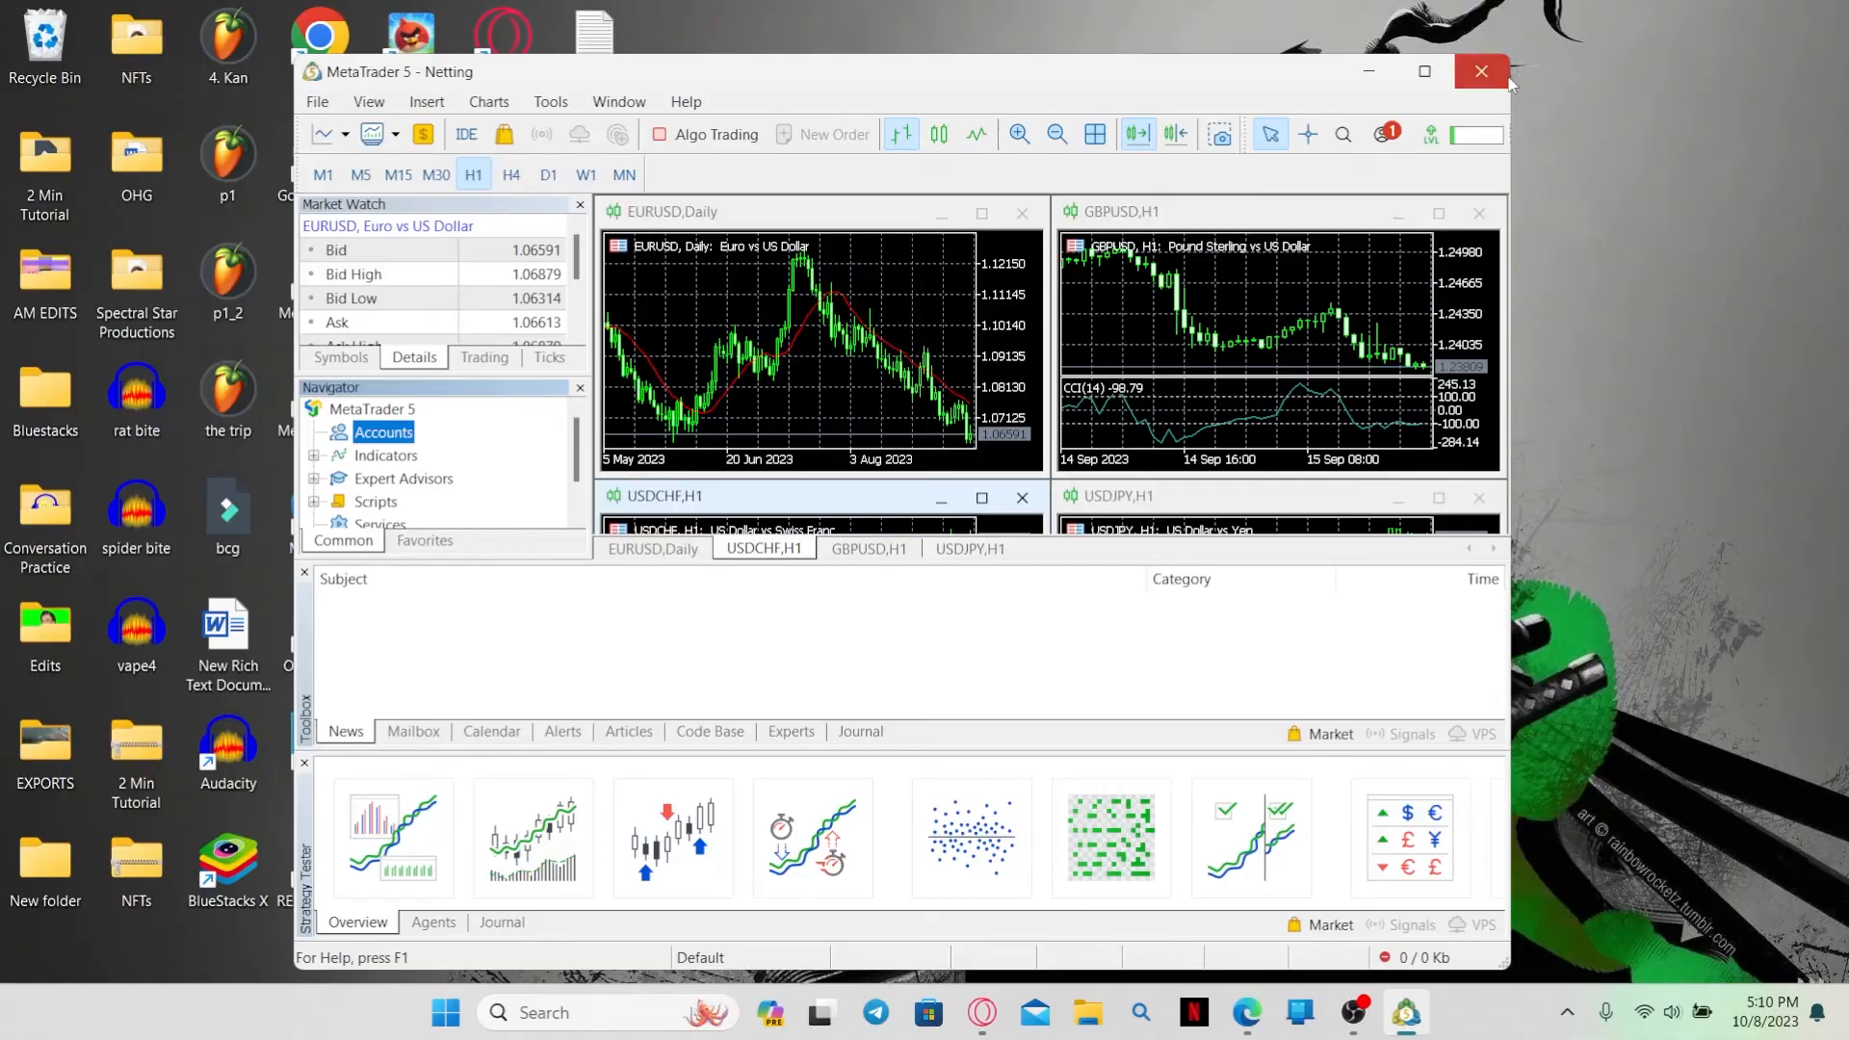
# Close MetaTrader 5, returning to the Windows desktop.
pyautogui.click(1482, 71)
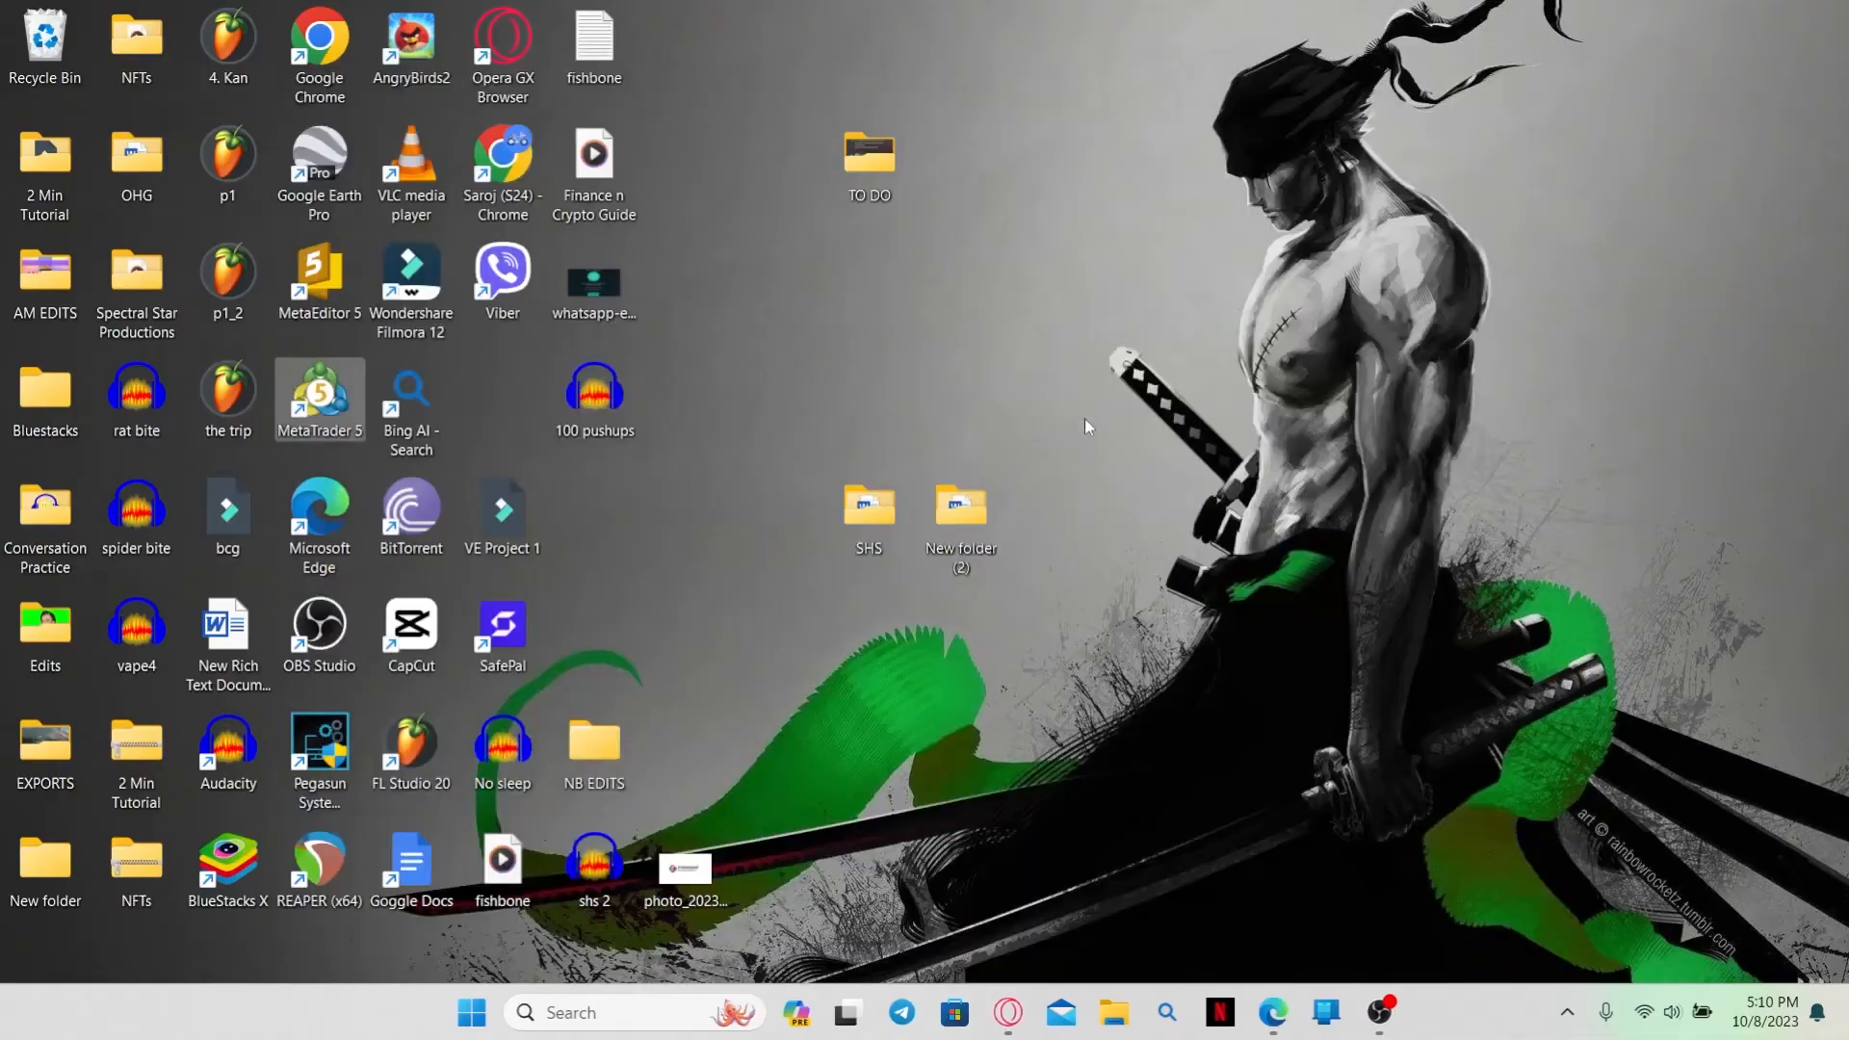